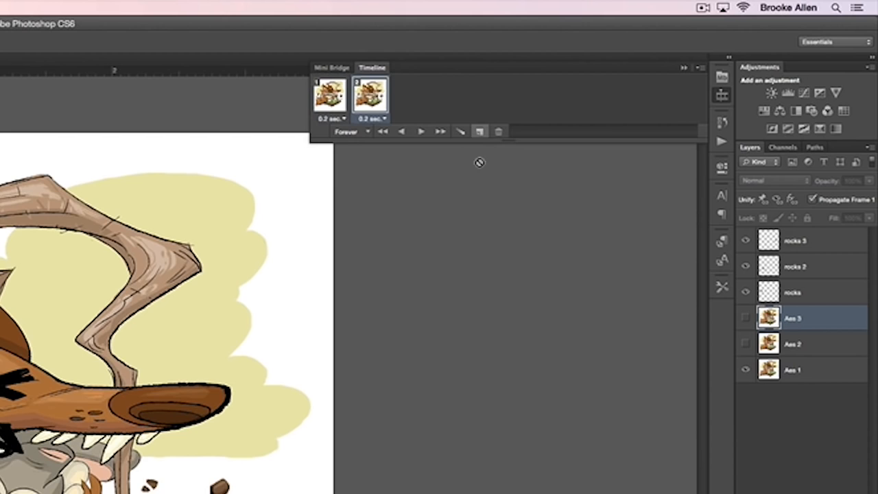
Step: Duplicate the selected frame to add a third 0.2-second frame of the fox
click(480, 132)
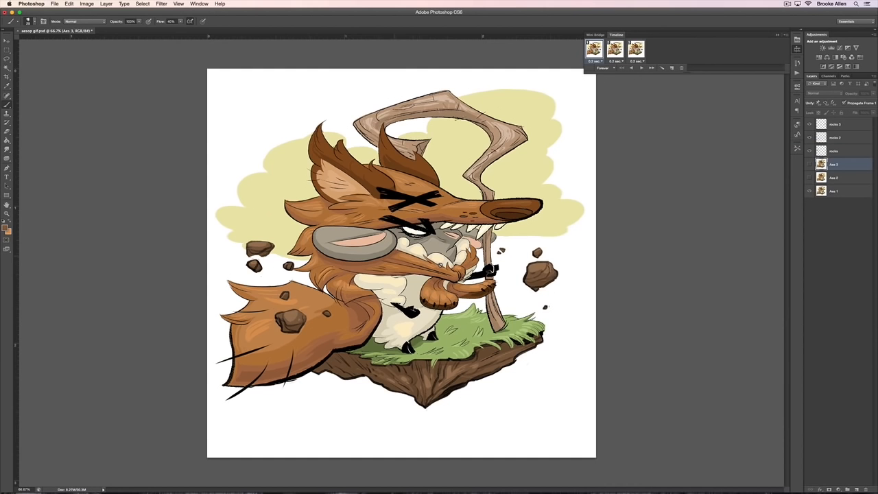
click(835, 124)
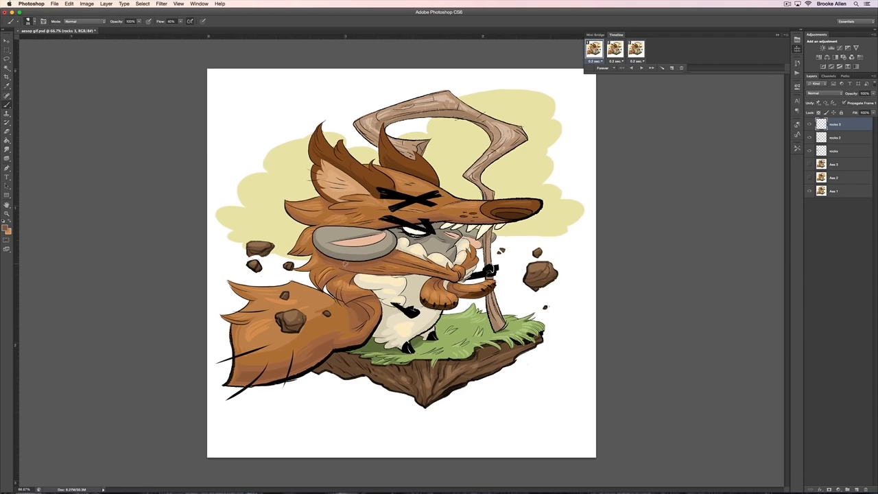
click(7, 40)
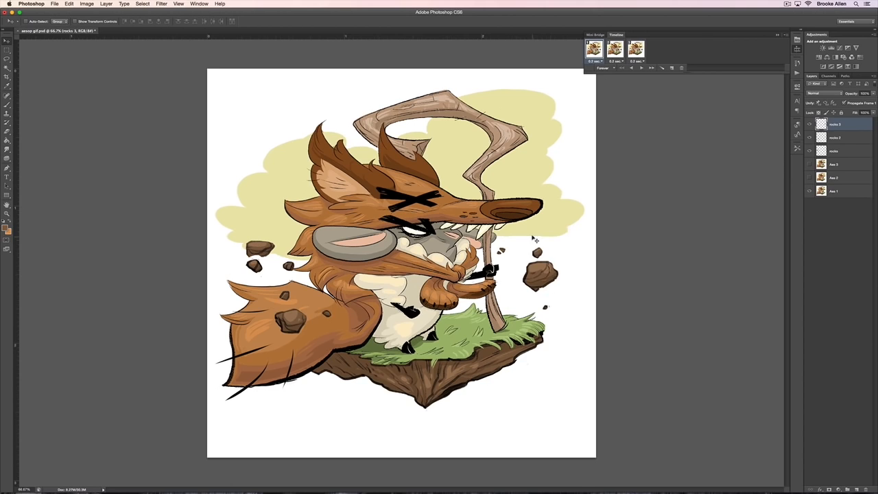